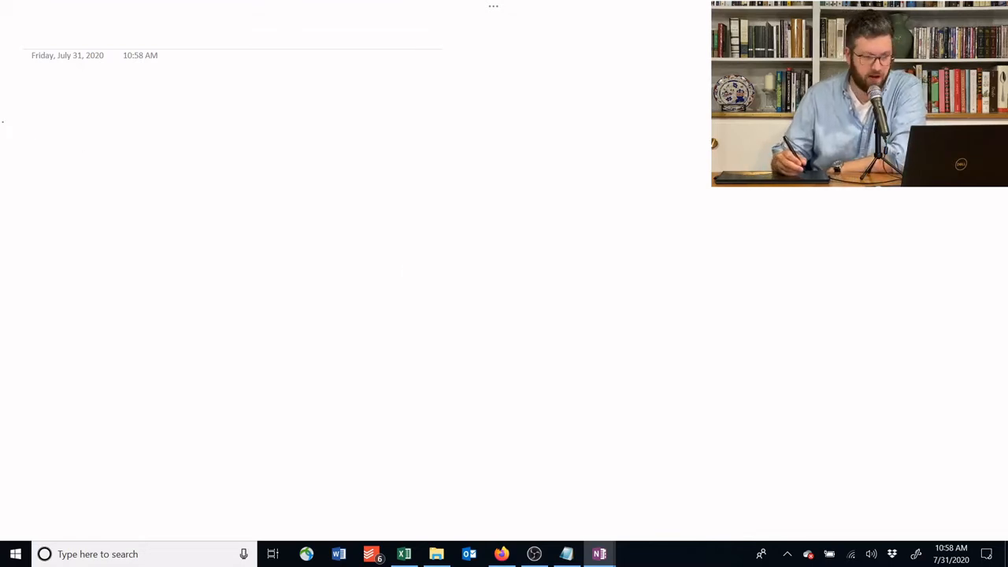
# Draw L-shaped graph axes and handwrite the title 'Perfect Substitutes' above them.
pyautogui.moveTo(46, 95); pyautogui.dragTo(52, 263)
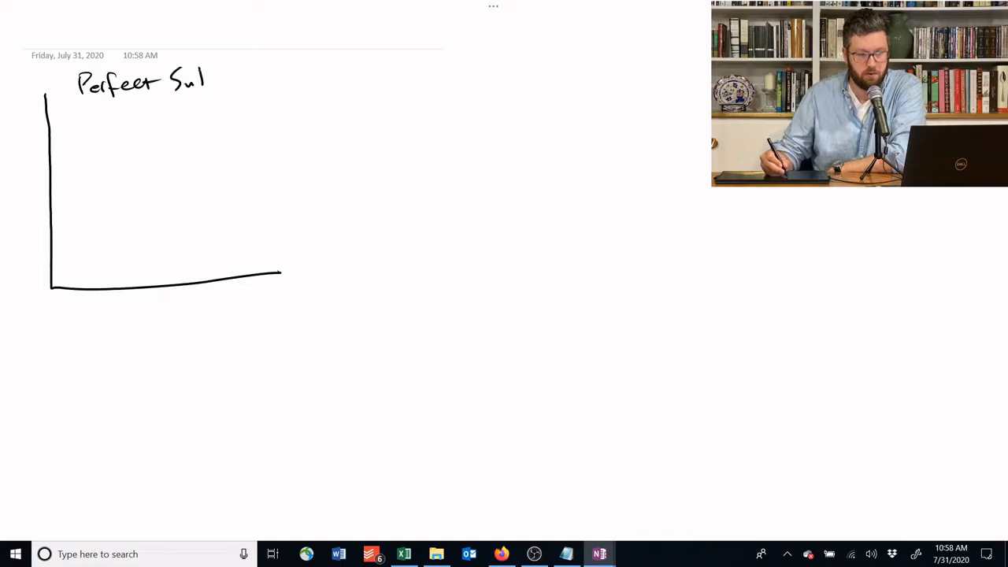
pyautogui.write('bstitu')
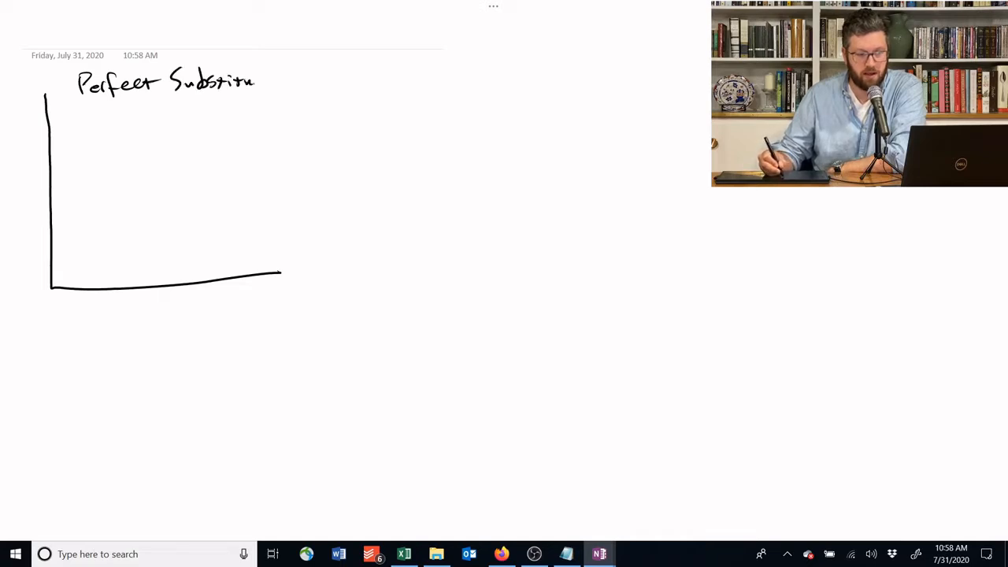
pyautogui.write('tes')
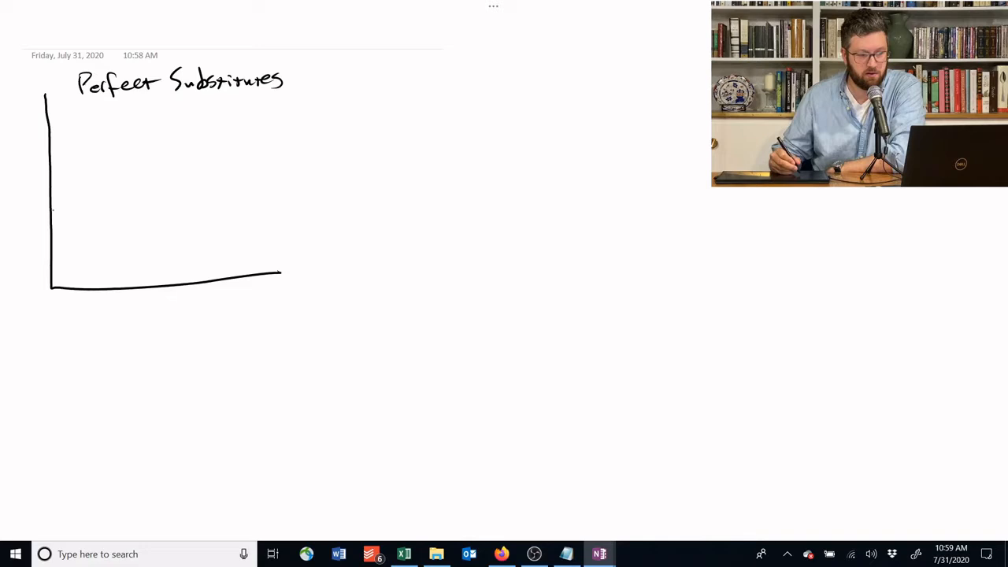
# Draw straight downward-sloping indifference lines, label the vertical axis Coke, and start second axes.
pyautogui.moveTo(55, 213); pyautogui.dragTo(177, 280)
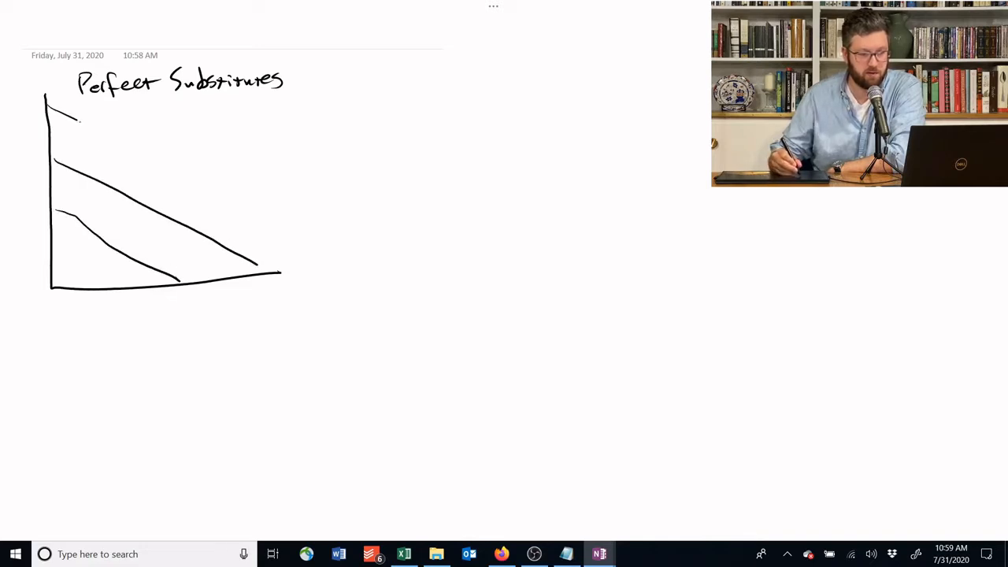
pyautogui.moveTo(51, 118); pyautogui.dragTo(323, 244)
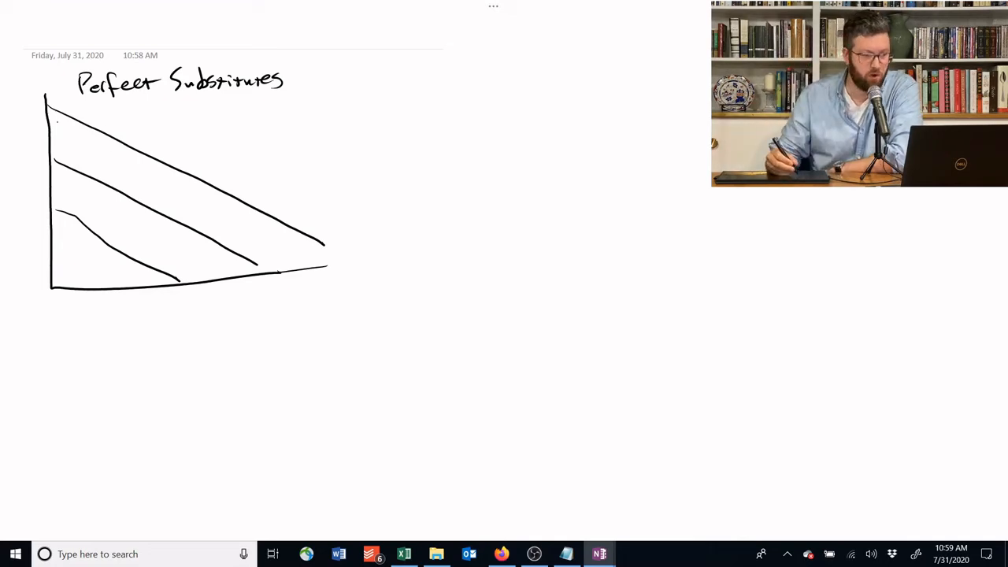
pyautogui.moveTo(12, 99); pyautogui.dragTo(43, 114)
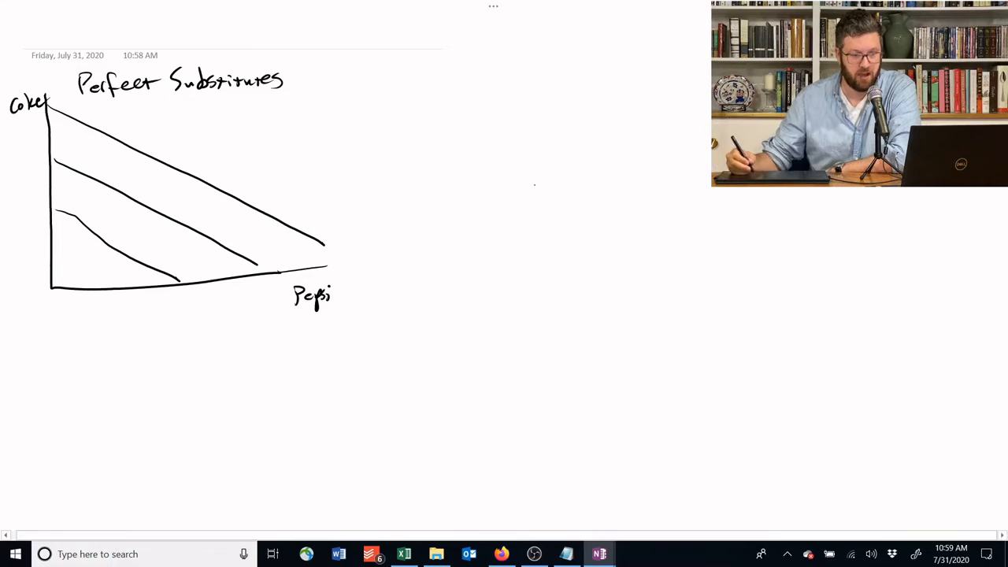
pyautogui.moveTo(380, 95); pyautogui.dragTo(382, 149)
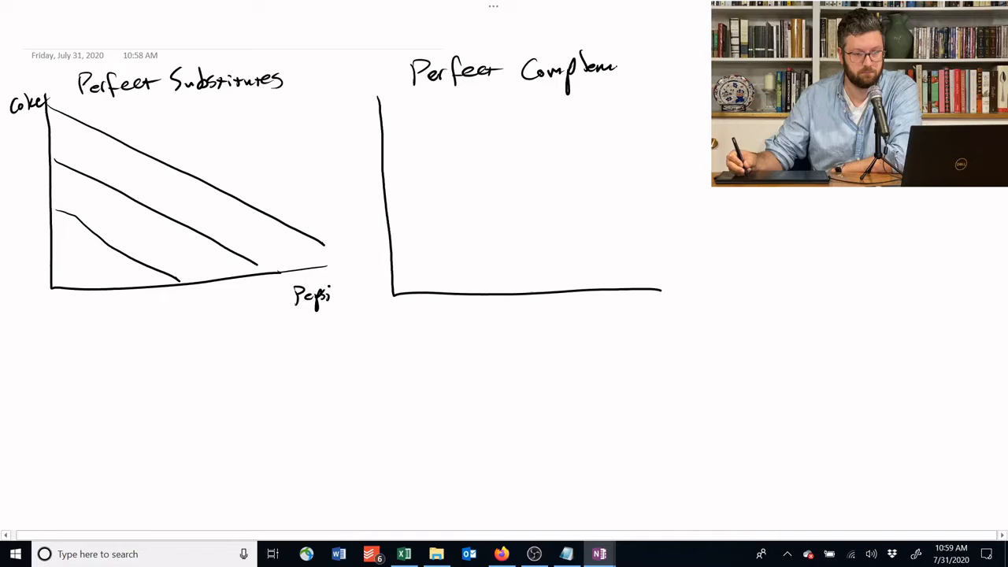
# Finish the 'Perfect Complements' title and draw the nested L-shaped indifference curves.
pyautogui.write('ents')
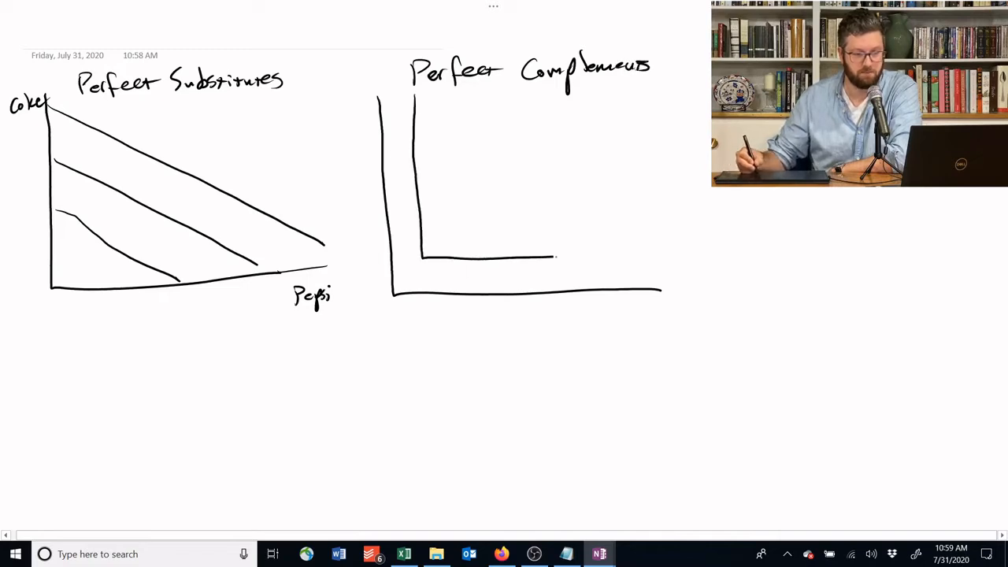
pyautogui.moveTo(463, 102); pyautogui.dragTo(463, 169)
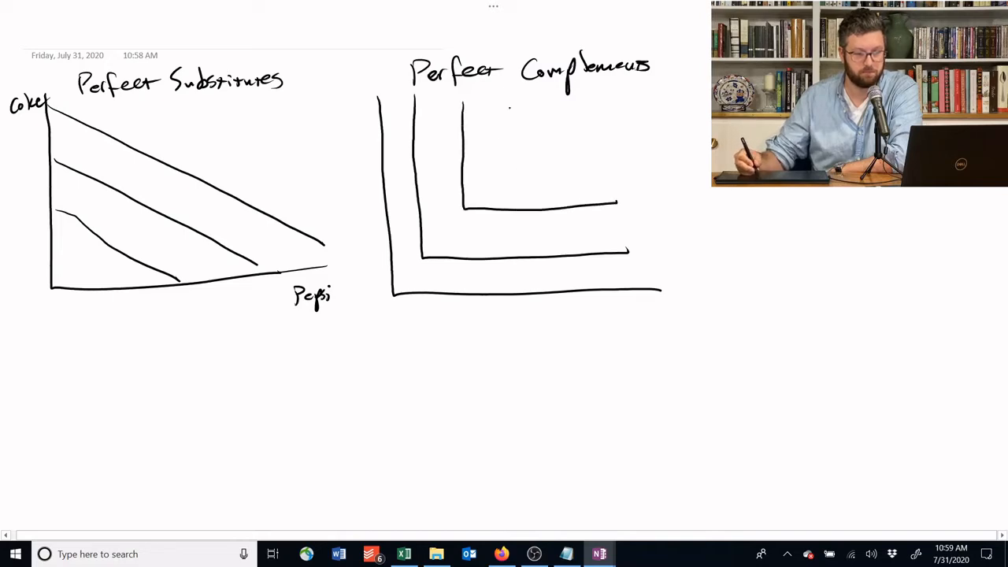
pyautogui.moveTo(512, 103); pyautogui.dragTo(626, 161)
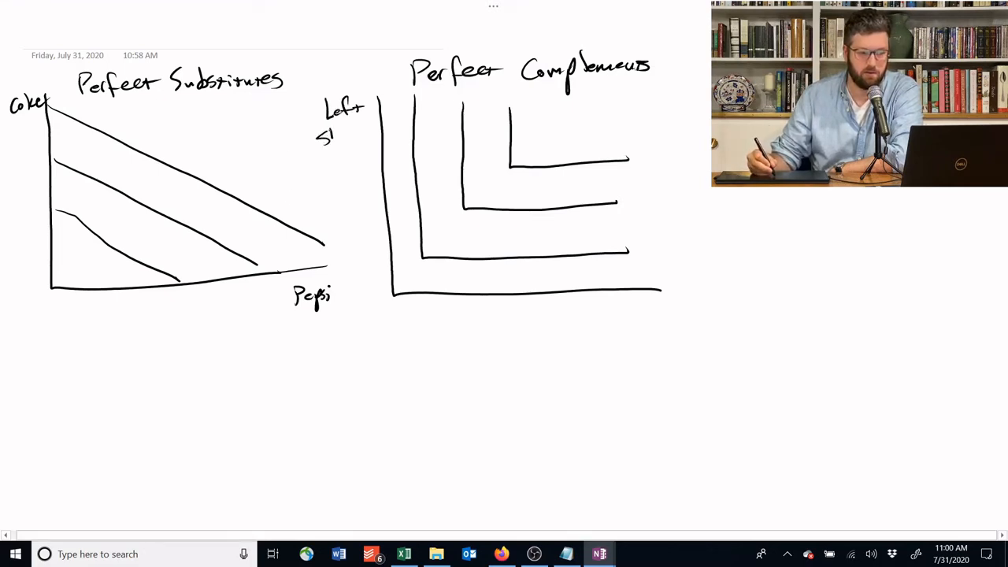
# Label the complements axes 'Left Shoe' and 'Right Shoes', then draw the third graph's axes.
pyautogui.write('Shoe')
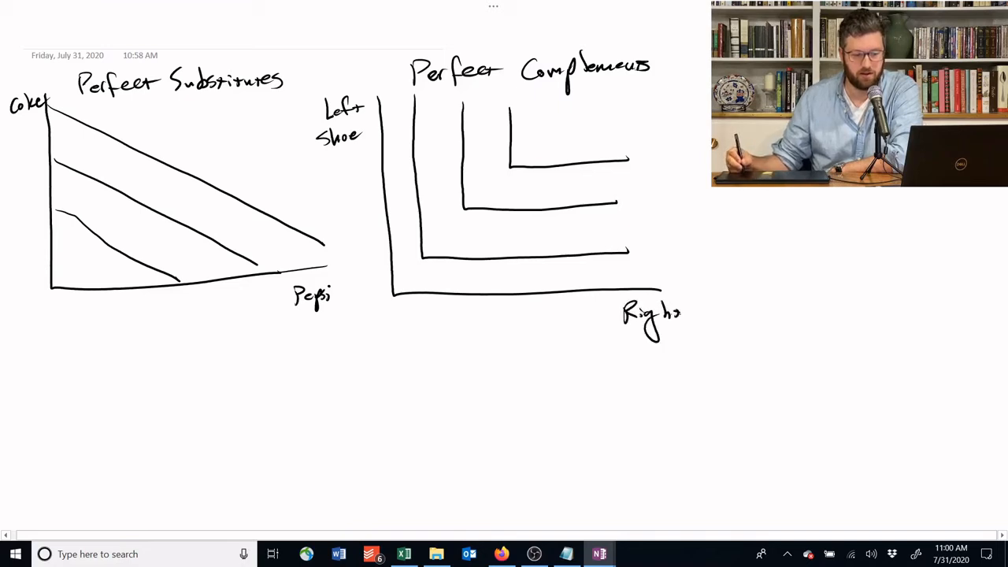
pyautogui.write('Shoes')
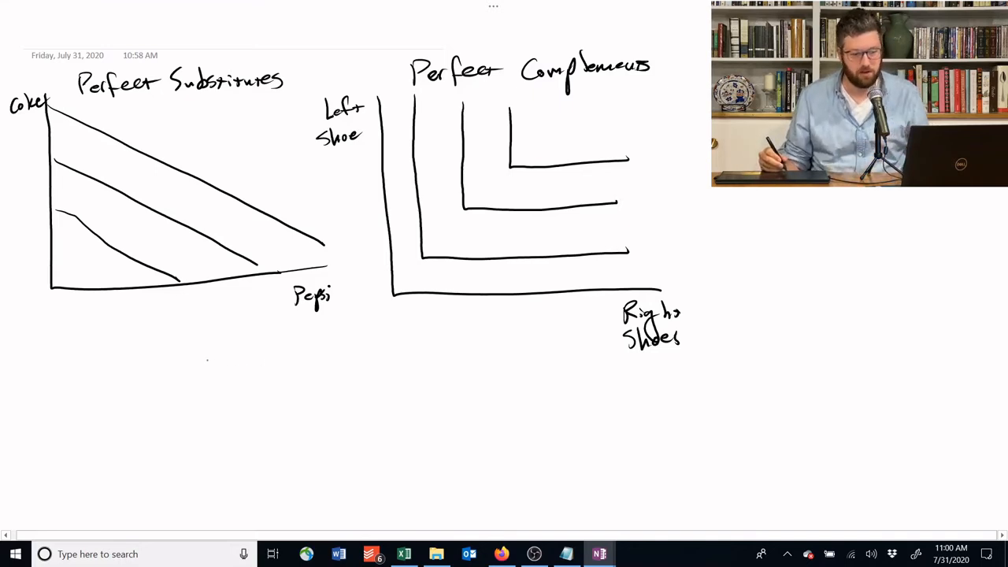
pyautogui.moveTo(194, 342); pyautogui.dragTo(205, 453)
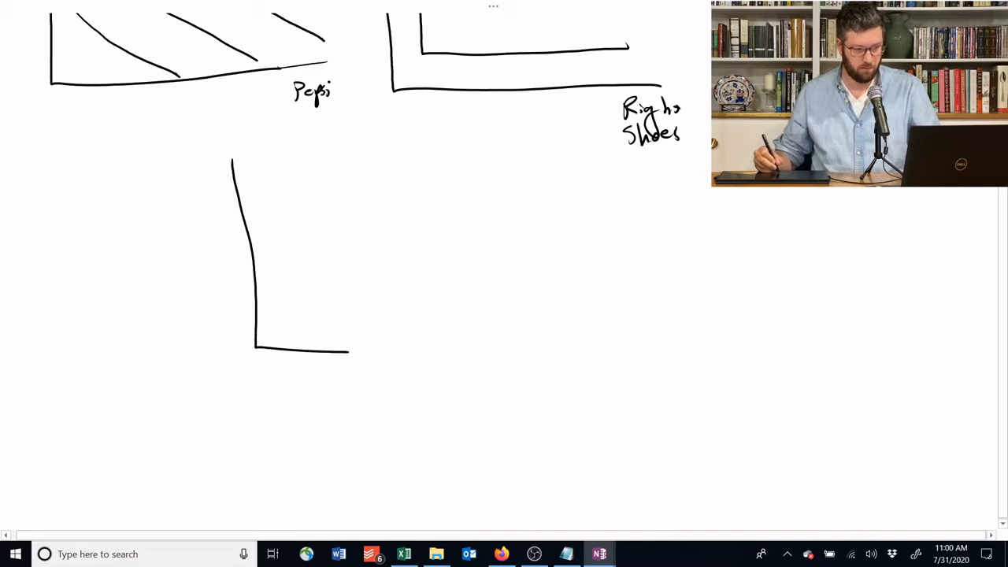
# Sketch three convex bowed indifference curves, each further out, on the Cobb-Douglas axes.
pyautogui.moveTo(267, 165); pyautogui.dragTo(440, 315)
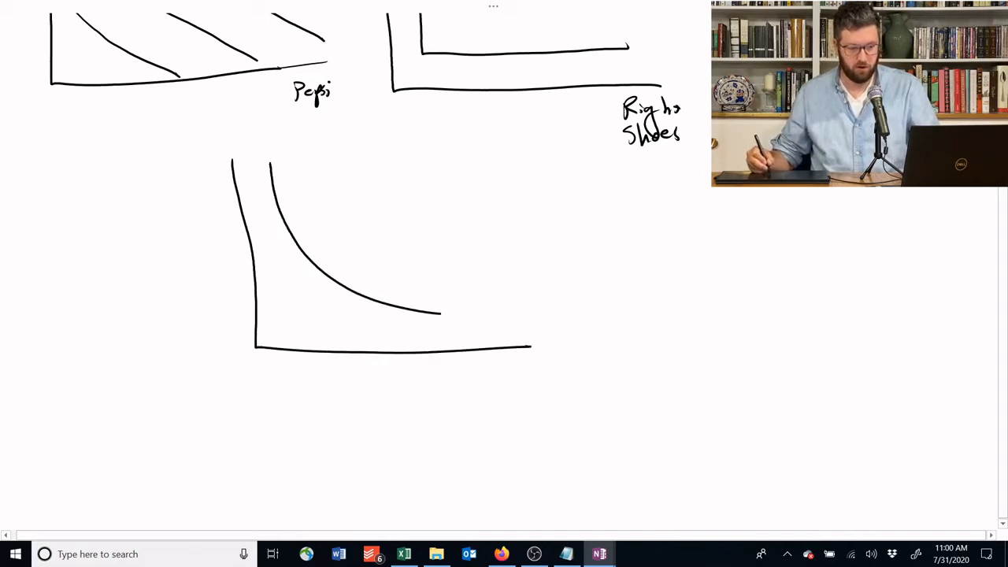
pyautogui.moveTo(319, 166); pyautogui.dragTo(500, 268)
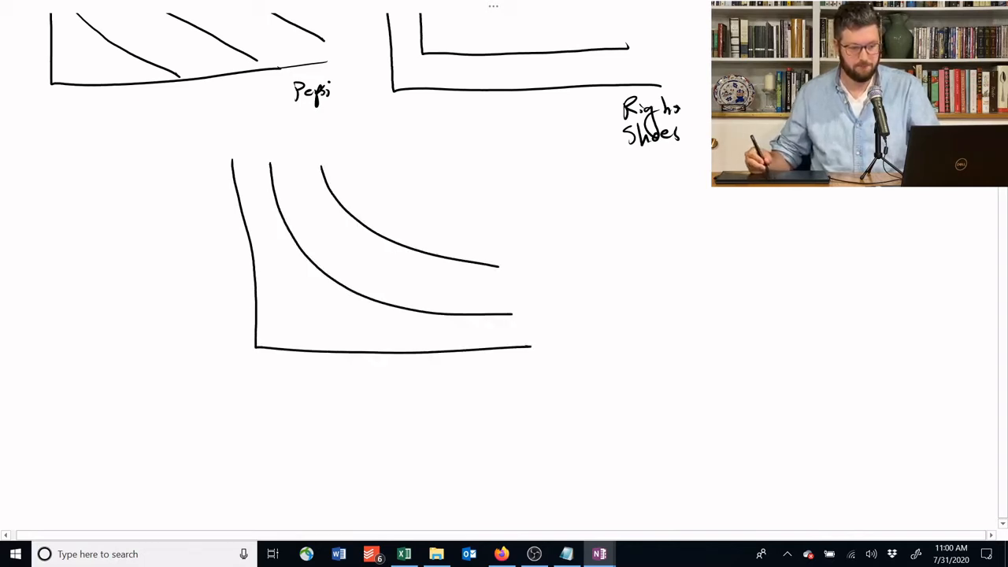
pyautogui.moveTo(382, 166); pyautogui.dragTo(472, 185)
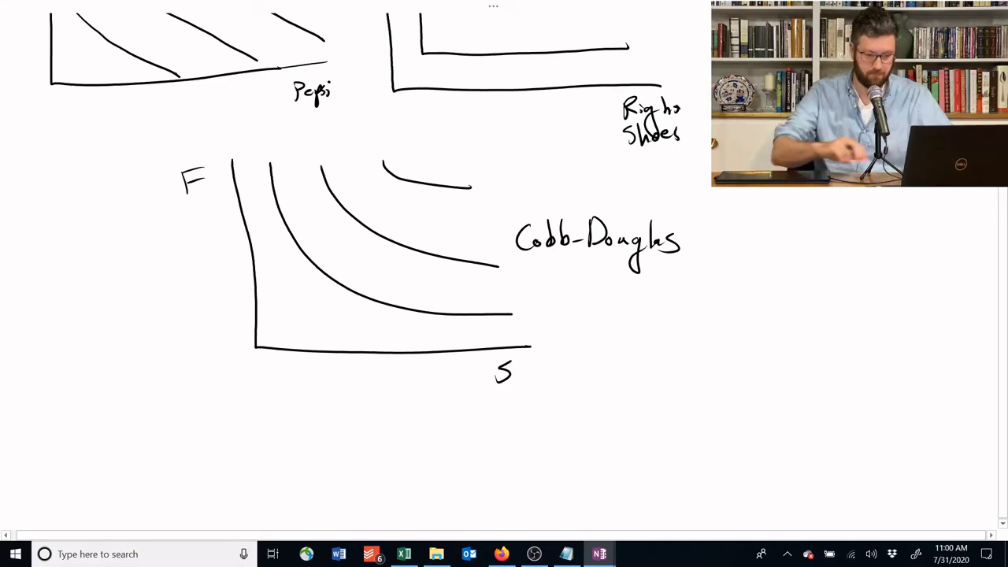
# Handwrite 'U = coke + Pepsi' under the Perfect Substitutes title and begin 'U = min[L, R]'.
pyautogui.scroll(3)
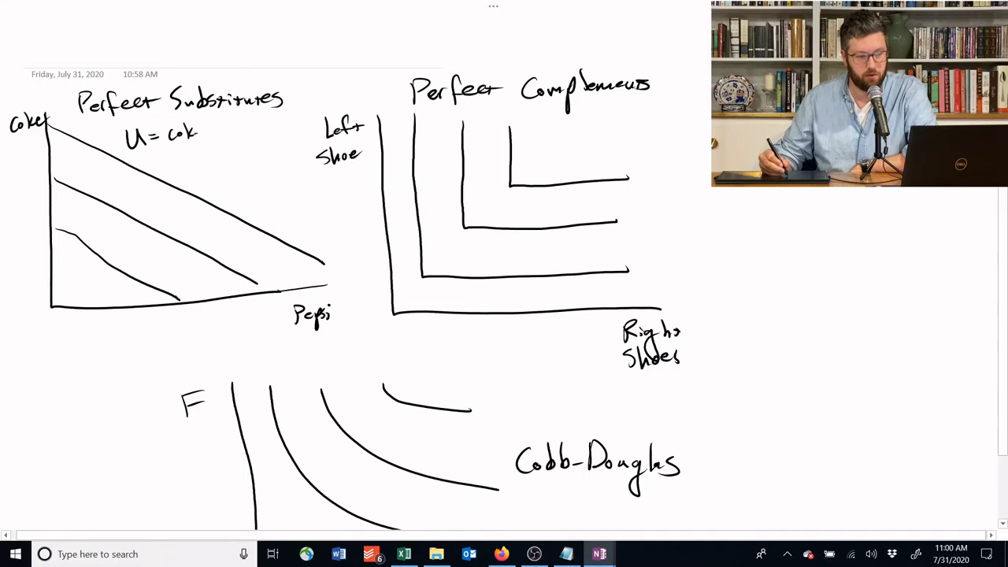
pyautogui.write('+ Pepsi')
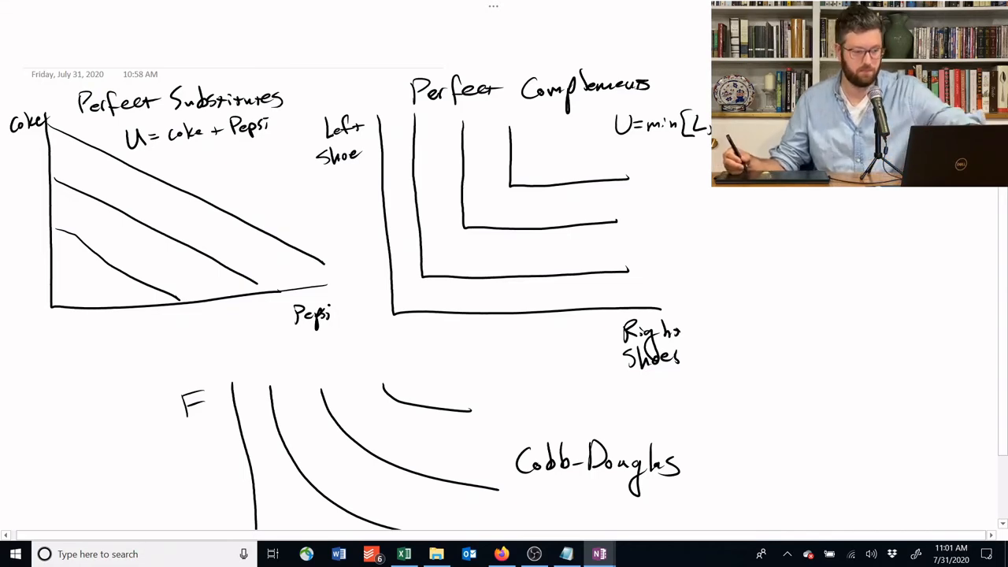
pyautogui.scroll(-3)
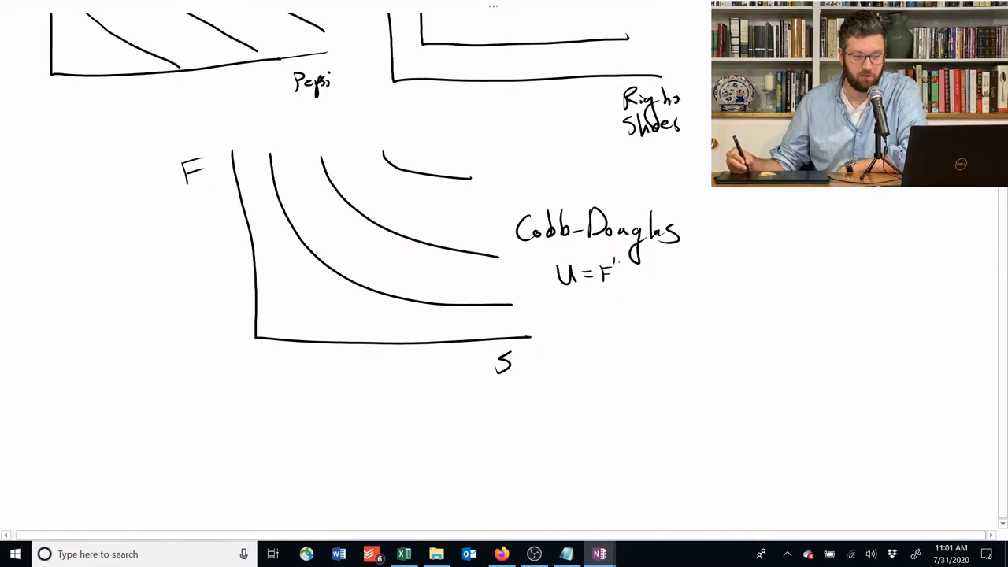
# Write the ½ exponents in U = F^½ S^½, then finish U = min[L, R].
pyautogui.moveTo(618, 272); pyautogui.dragTo(646, 279)
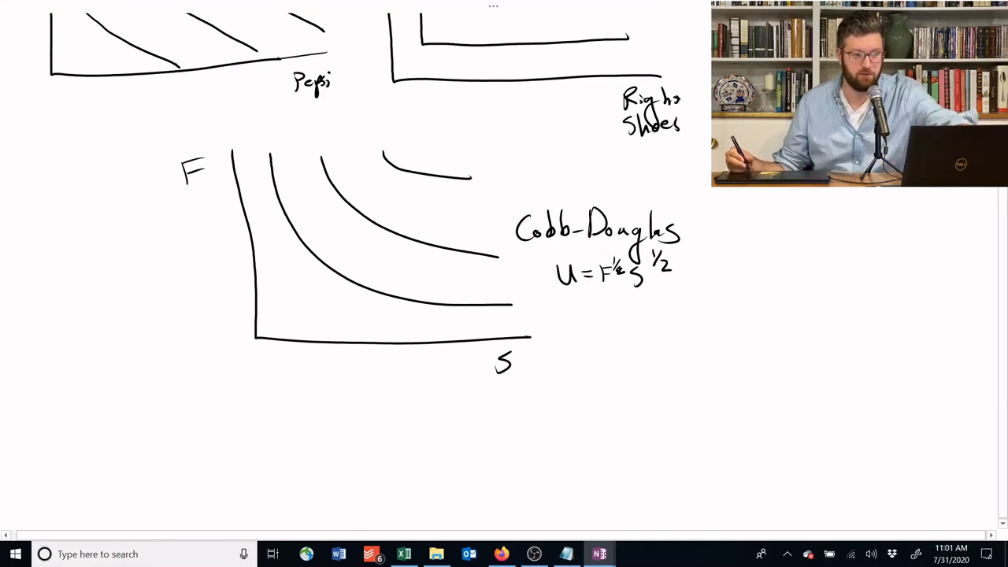
pyautogui.scroll(3)
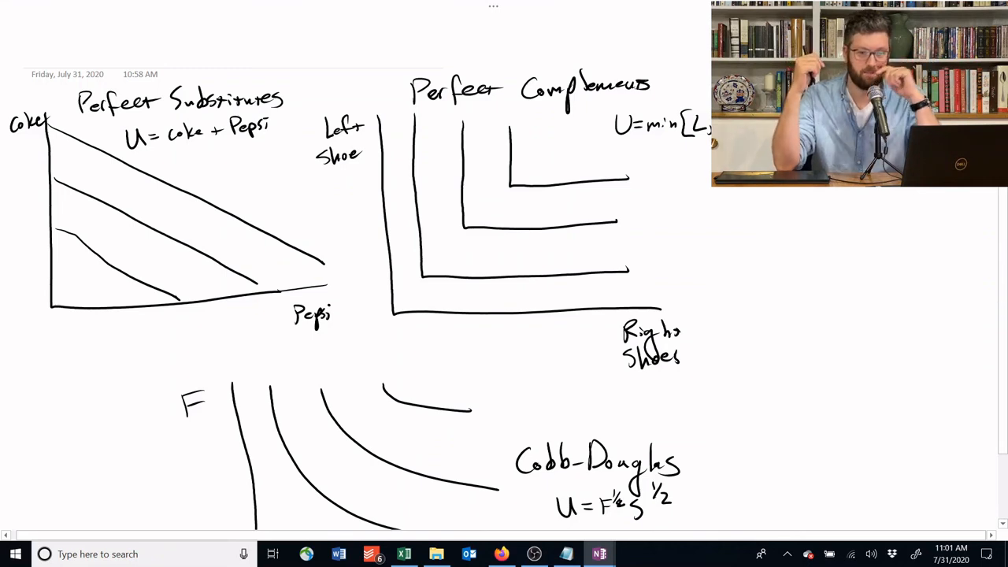
pyautogui.hscroll(3)
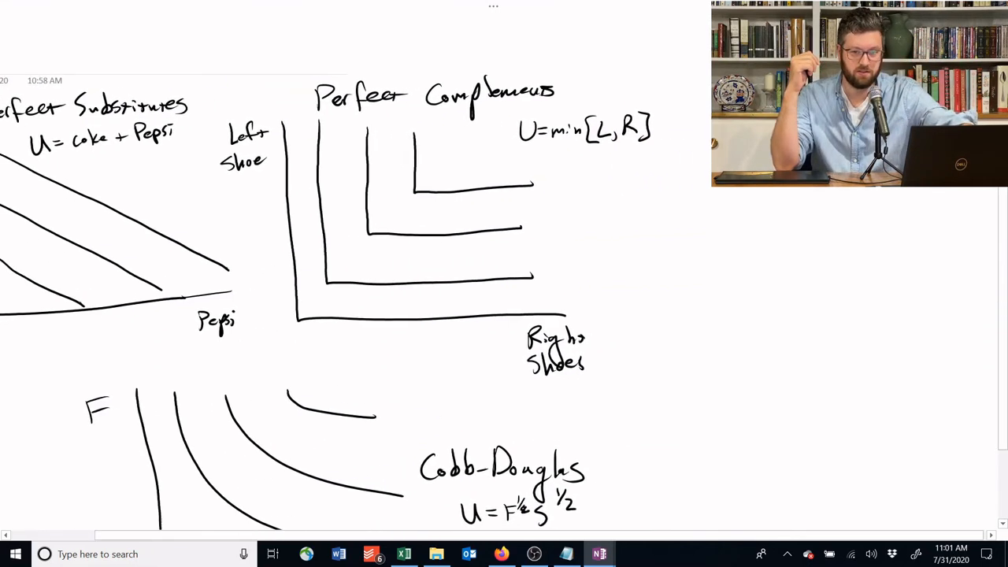